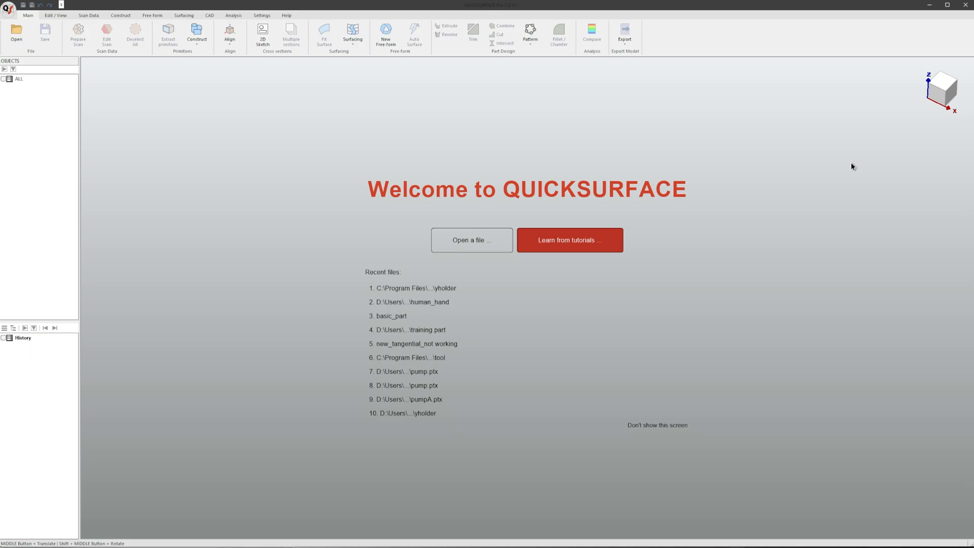
{"action": "mouse_move", "coordinate": [702, 141]}
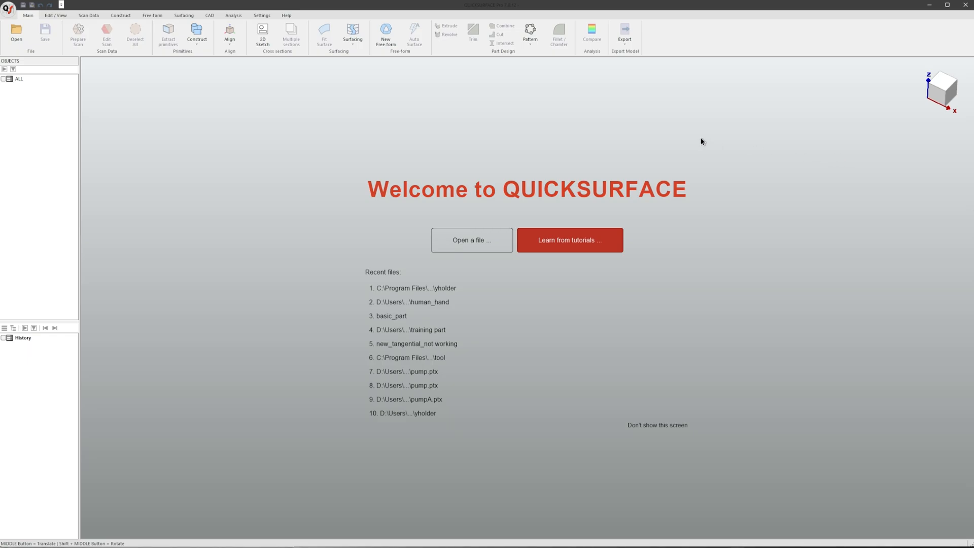
{"action": "mouse_move", "coordinate": [477, 81]}
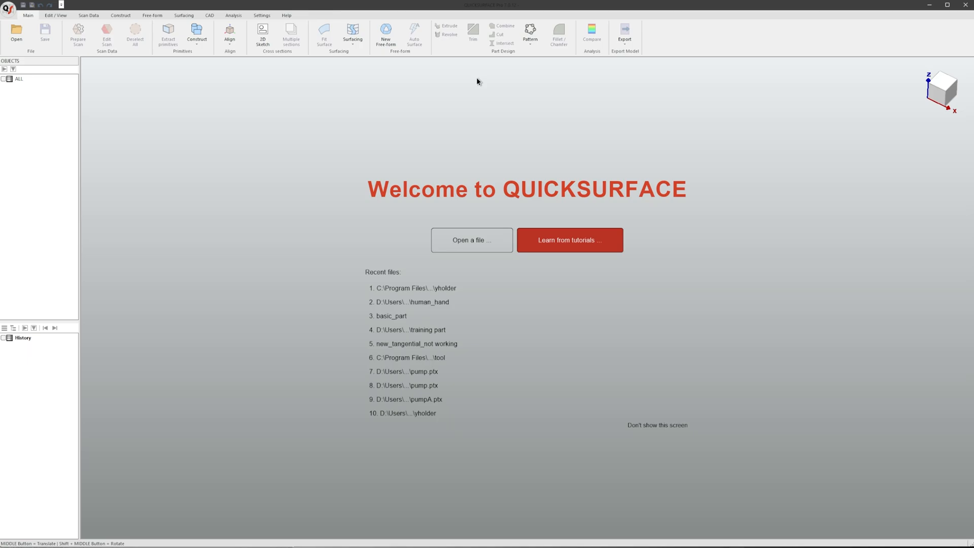
Step: Switch to the Help ribbon tab on the welcome screen
{"action": "left_click", "coordinate": [286, 14]}
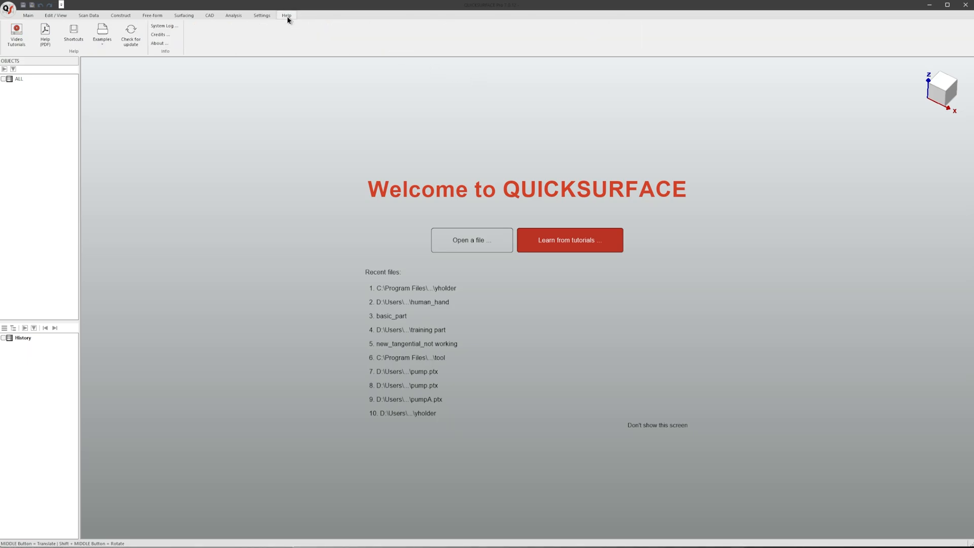
Step: Load the bundled 'Y shape holder' example mesh from Help > Examples
{"action": "left_click", "coordinate": [101, 33]}
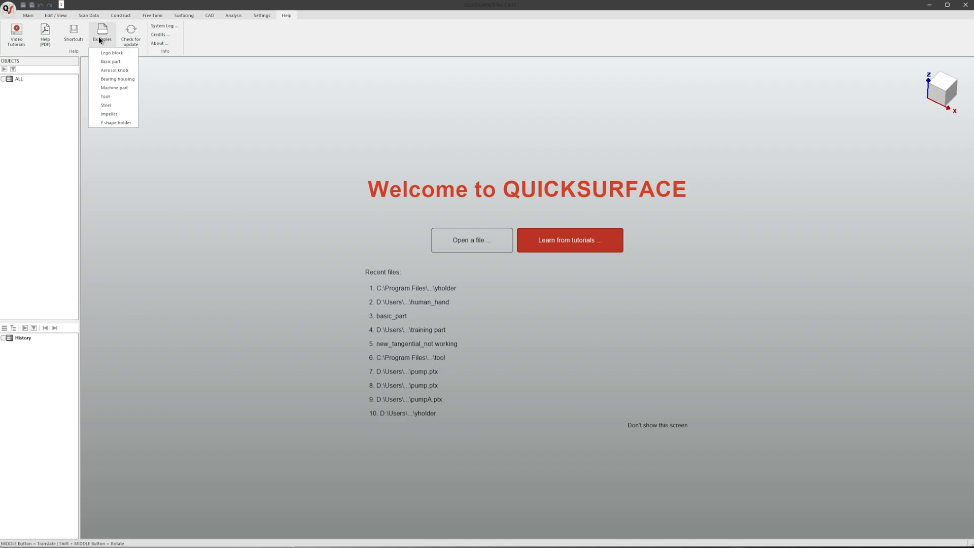
{"action": "left_click", "coordinate": [115, 122]}
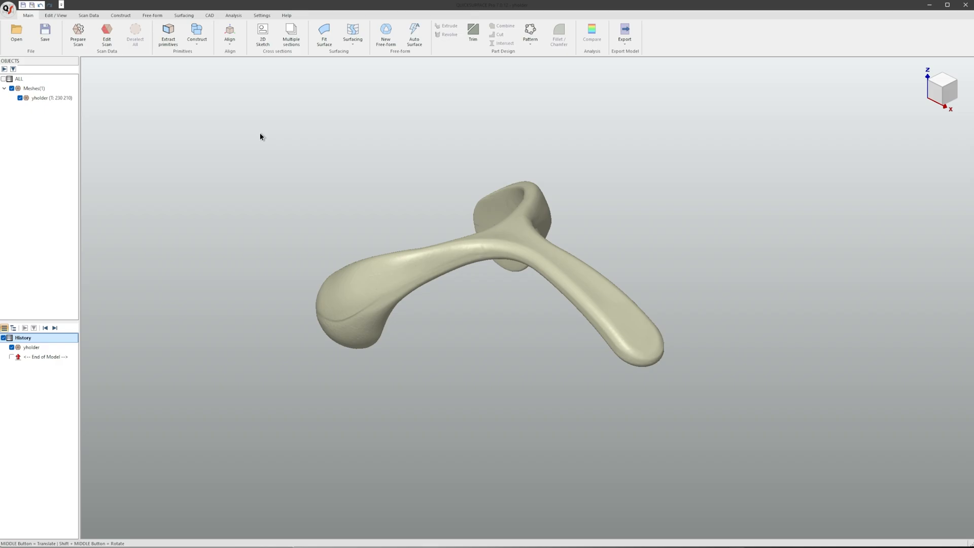
{"action": "mouse_move", "coordinate": [277, 124]}
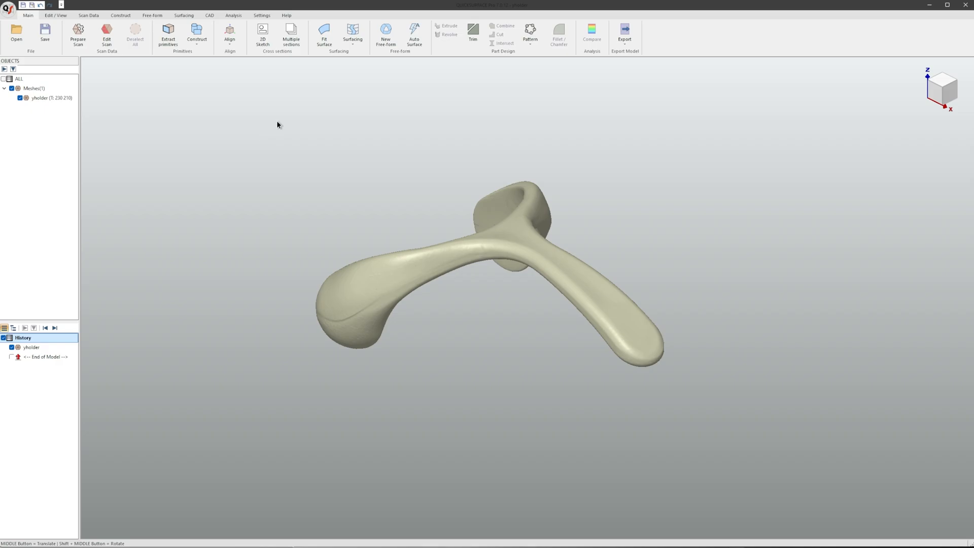
Step: Open Auto Surface for the holder mesh, try a symmetry plane, then reset Symmetry to None
{"action": "left_click", "coordinate": [414, 36]}
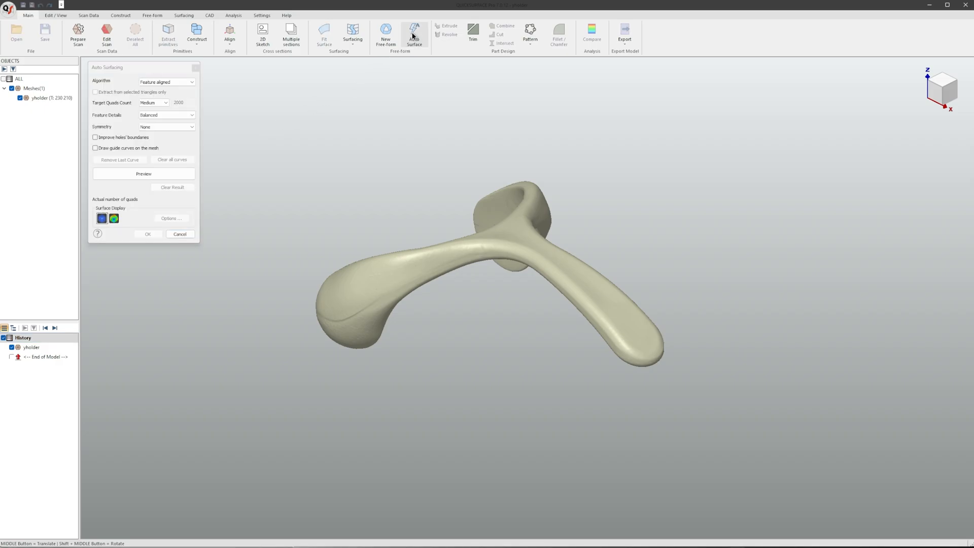
{"action": "mouse_move", "coordinate": [271, 94]}
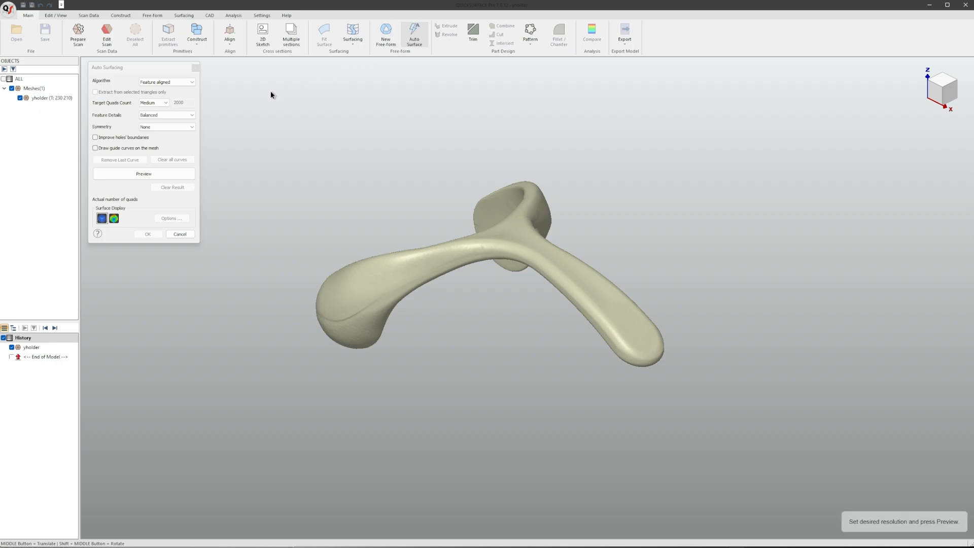
{"action": "mouse_move", "coordinate": [252, 103]}
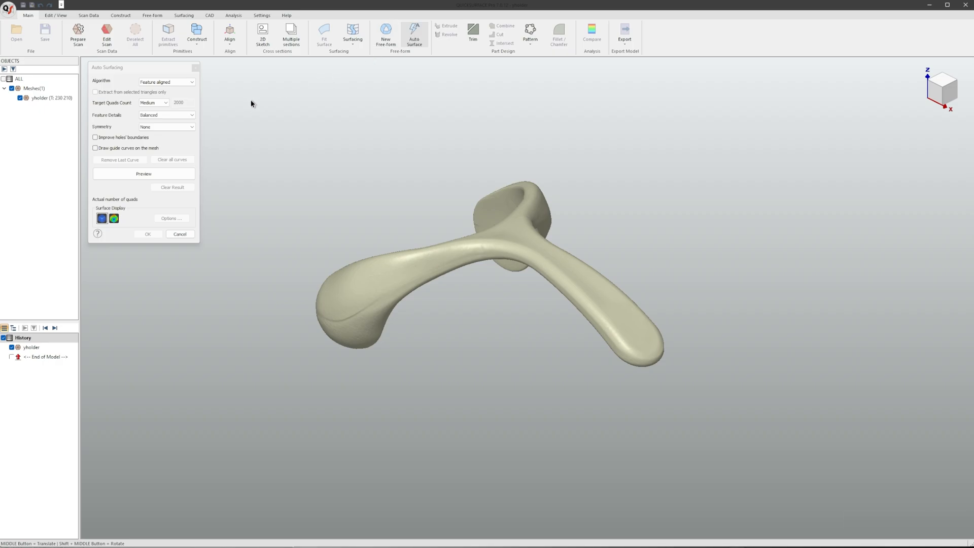
{"action": "mouse_move", "coordinate": [194, 110]}
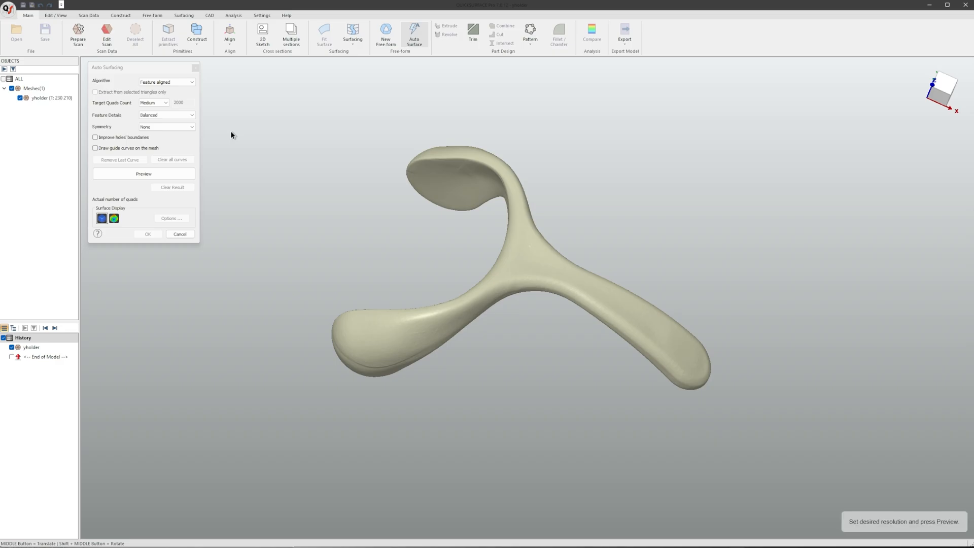
{"action": "left_click_drag", "start_coordinate": [435, 248], "coordinate": [448, 242]}
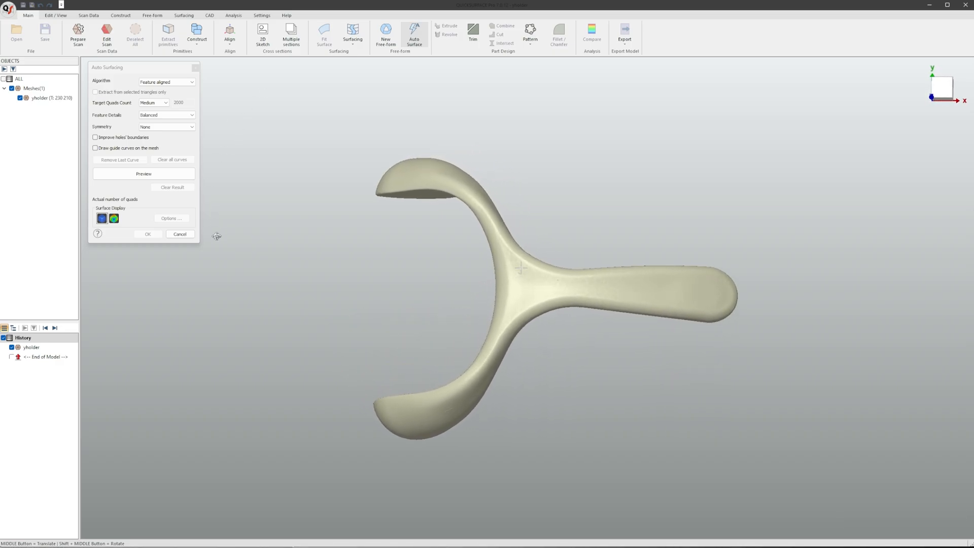
{"action": "left_click", "coordinate": [167, 127]}
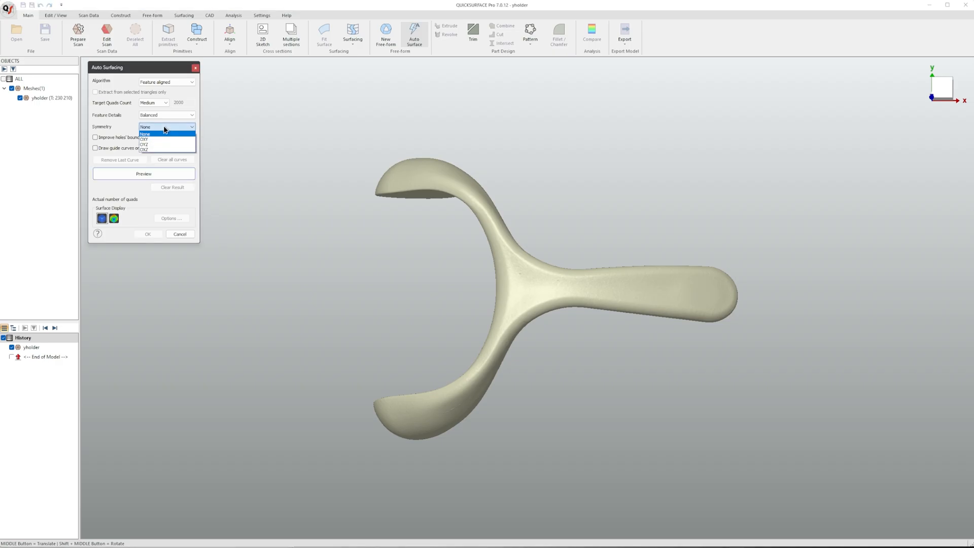
{"action": "left_click", "coordinate": [144, 149]}
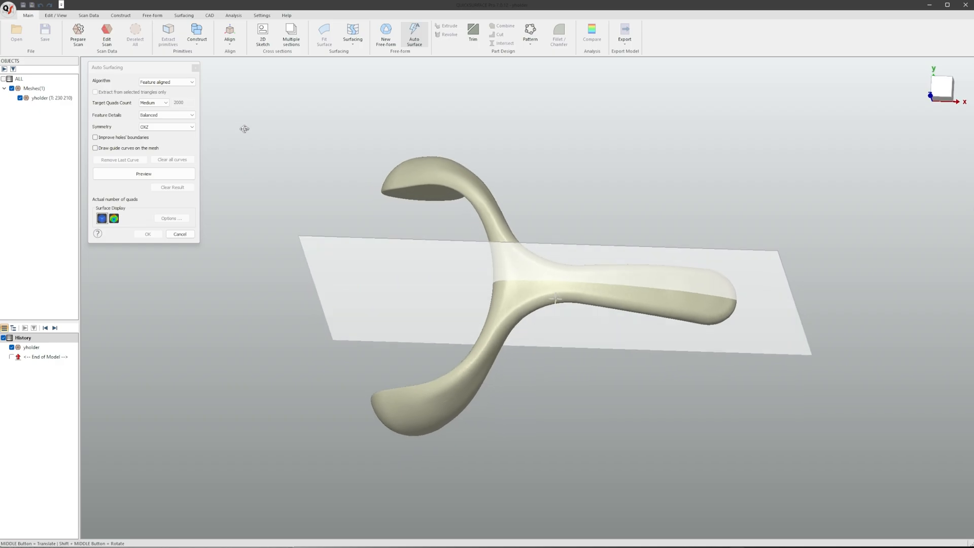
{"action": "left_click", "coordinate": [167, 127]}
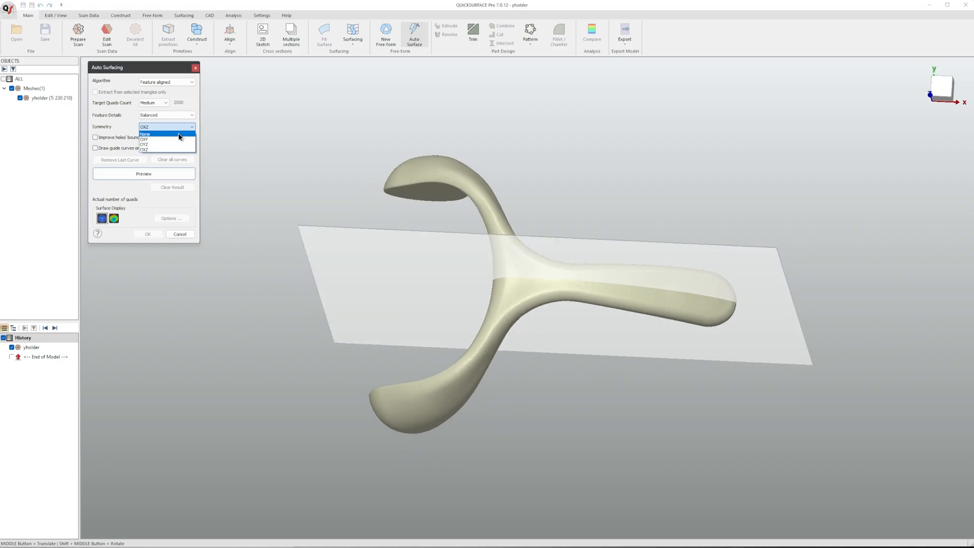
{"action": "left_click", "coordinate": [145, 134]}
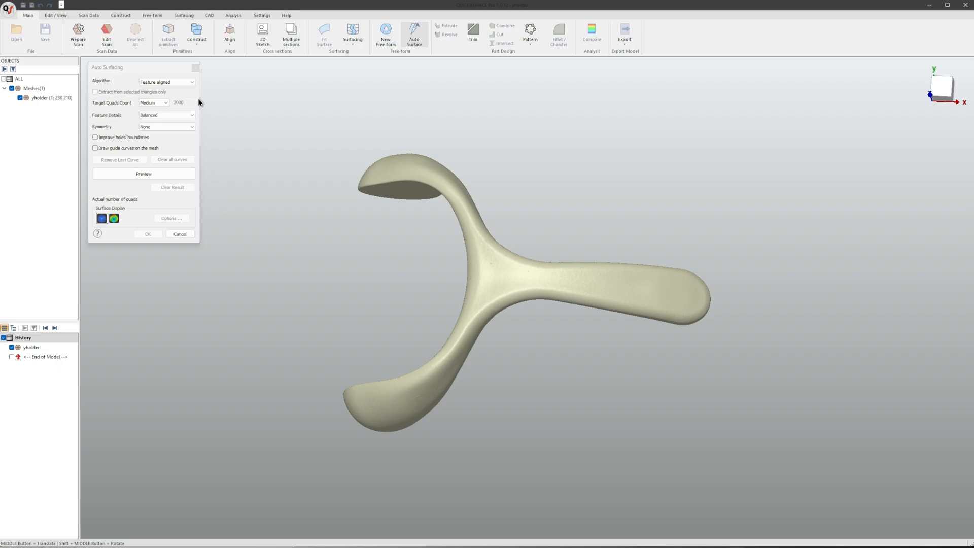
Step: Preview the roughly 2,500-patch quad surface and accept it as an Auto Surface solid
{"action": "left_click", "coordinate": [144, 174]}
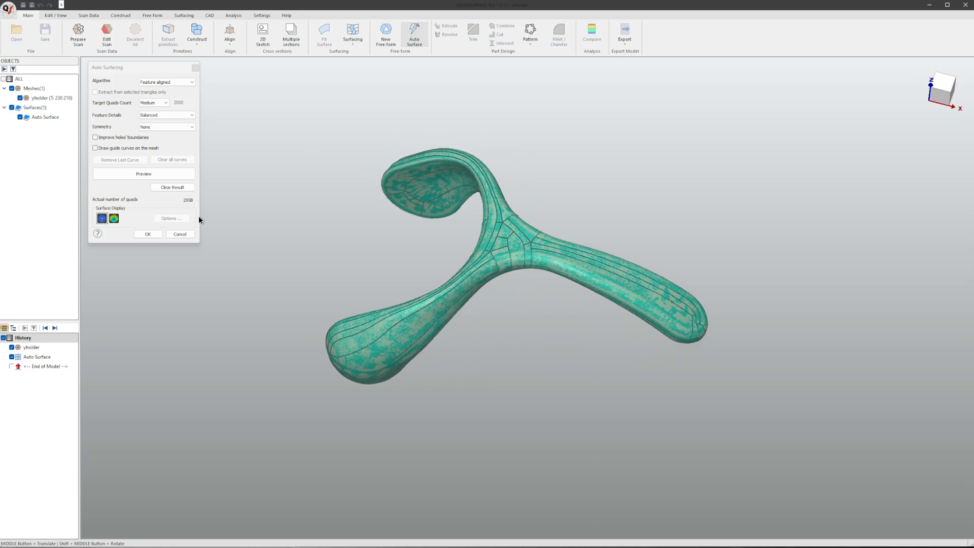
{"action": "left_click", "coordinate": [147, 234]}
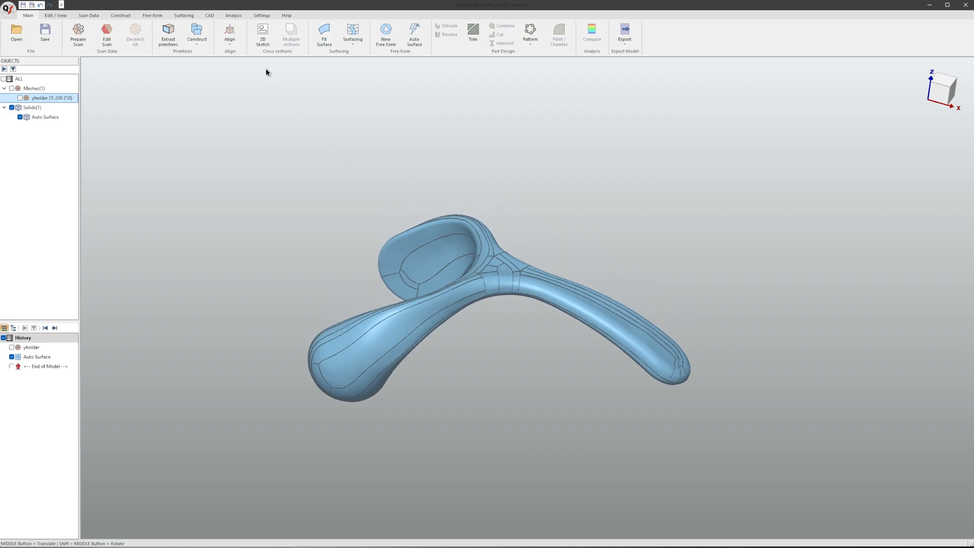
Step: View the solid with a Stainless Steel environment map, then close the map view
{"action": "left_click", "coordinate": [234, 15]}
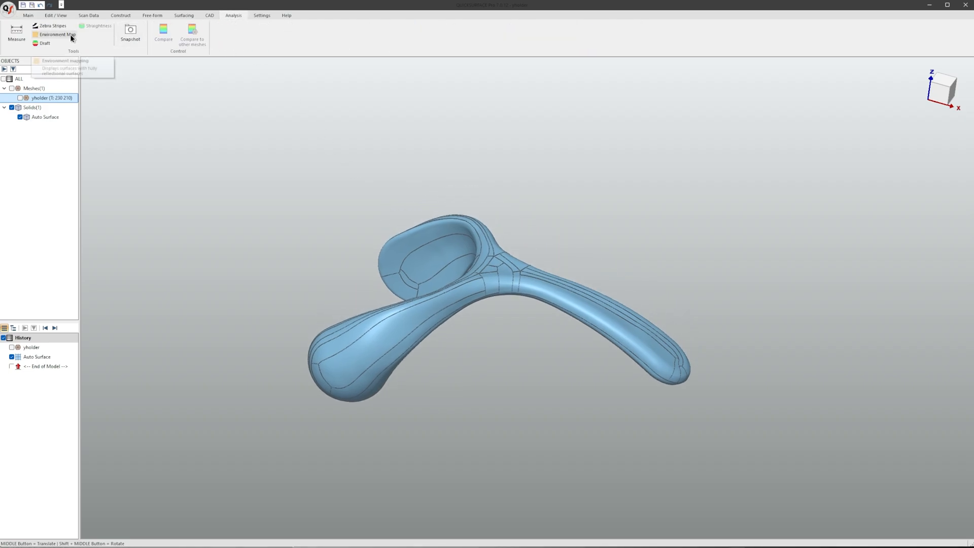
{"action": "left_click", "coordinate": [56, 34]}
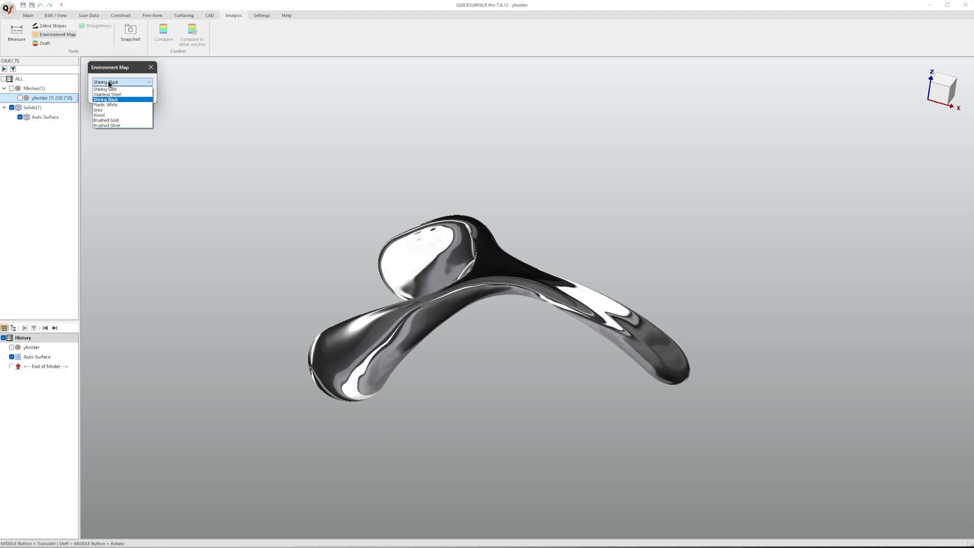
{"action": "left_click", "coordinate": [108, 94]}
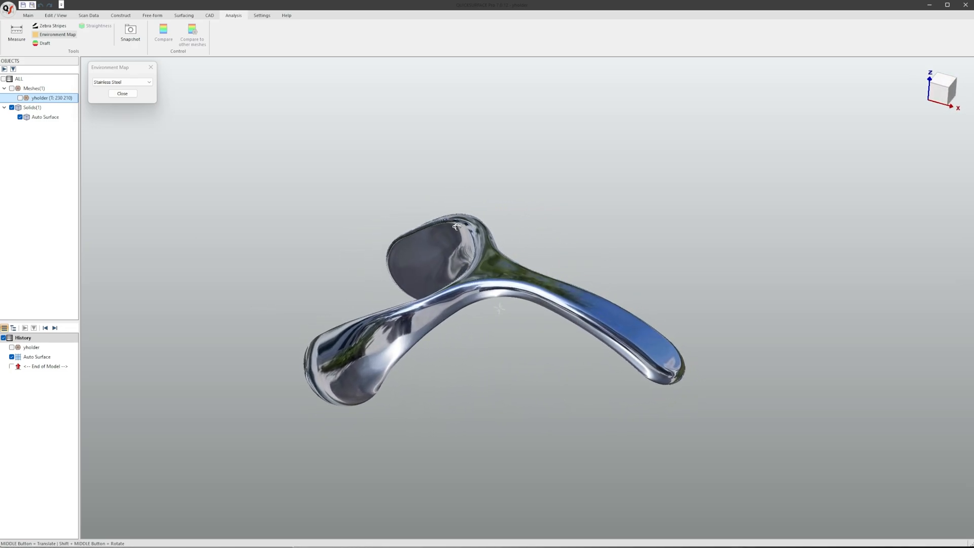
{"action": "left_click", "coordinate": [122, 94]}
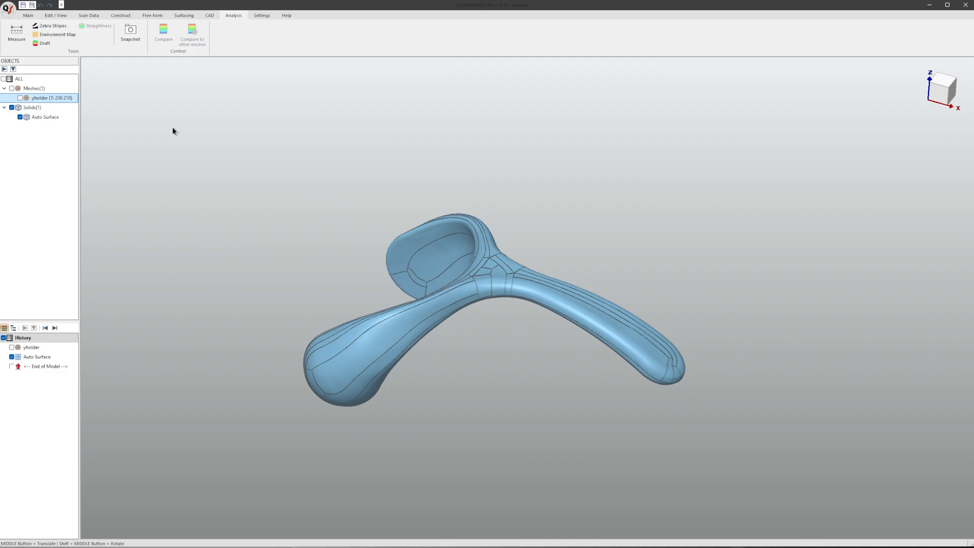
{"action": "mouse_move", "coordinate": [261, 204]}
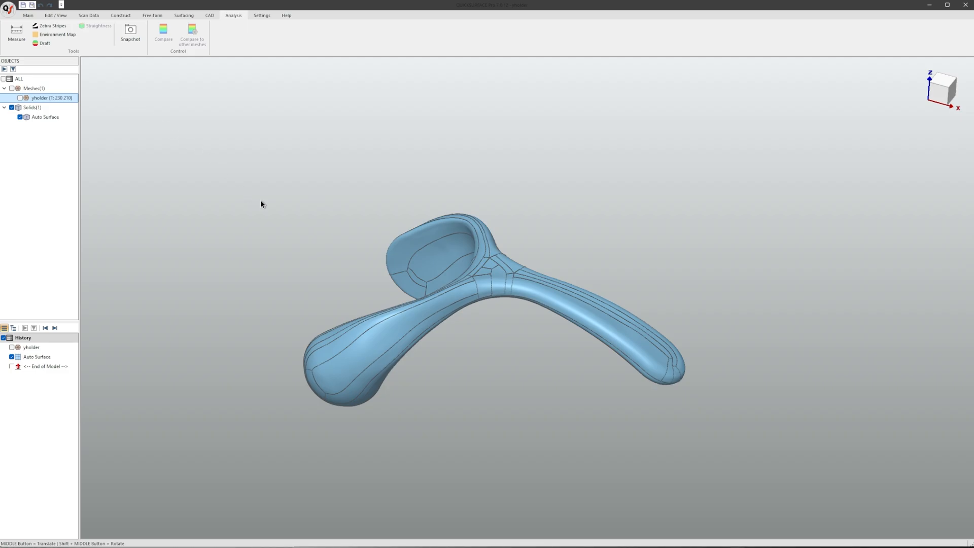
Step: Export the solid as a STEP AP242 file named 'yholder' to the training part folder
{"action": "left_click", "coordinate": [27, 14]}
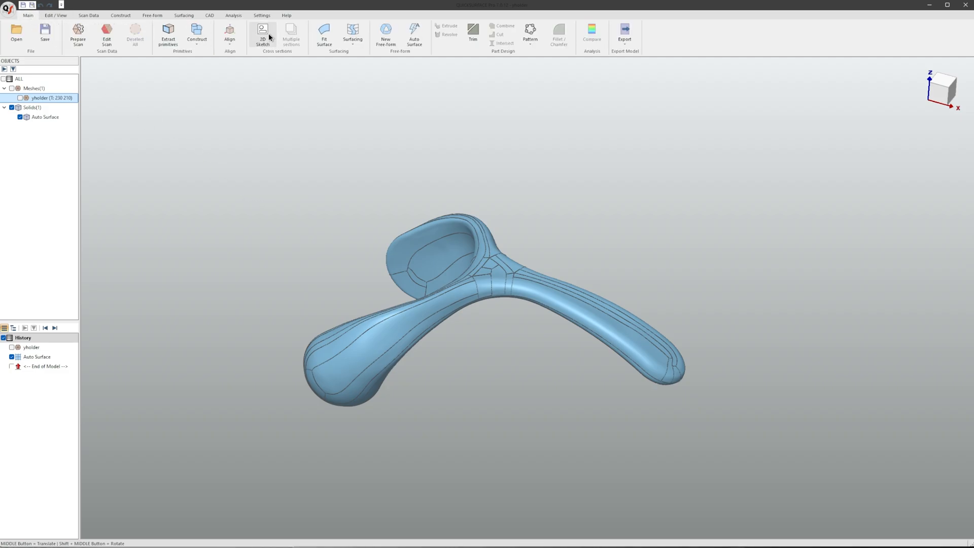
{"action": "left_click", "coordinate": [624, 35]}
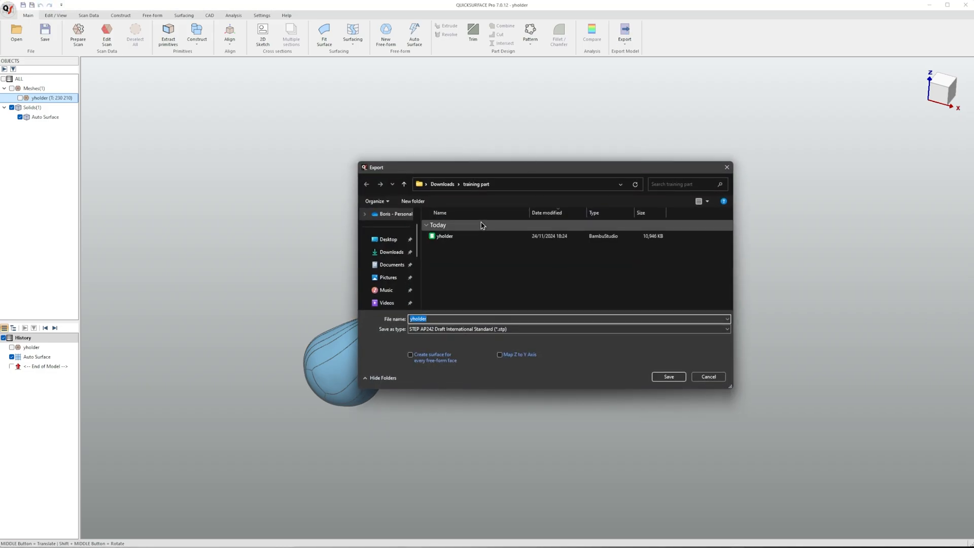
{"action": "left_click", "coordinate": [726, 329]}
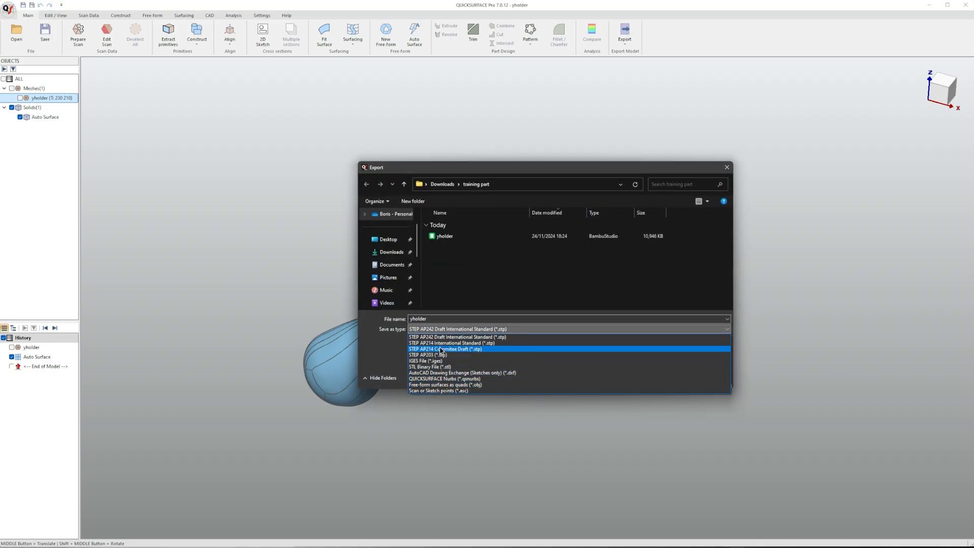
{"action": "left_click", "coordinate": [458, 337]}
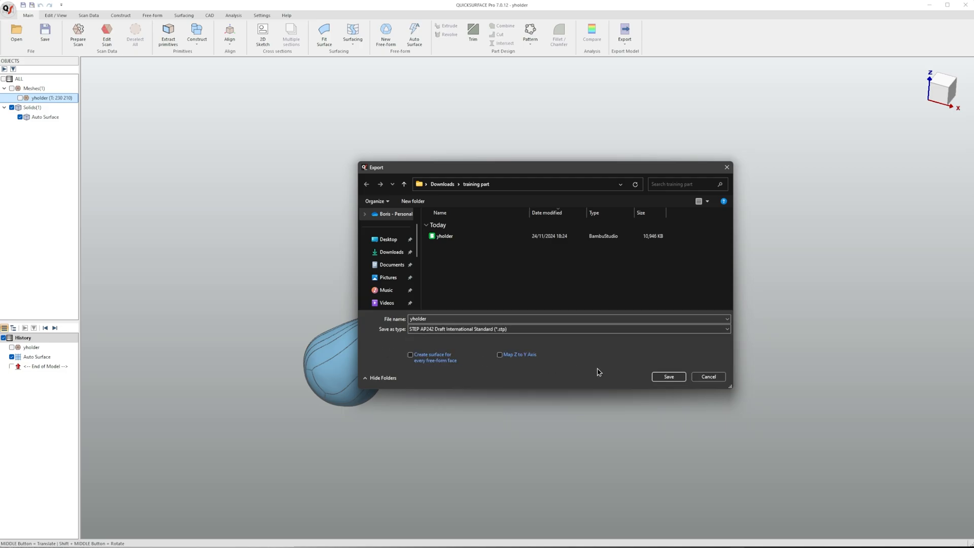
{"action": "left_click", "coordinate": [668, 377]}
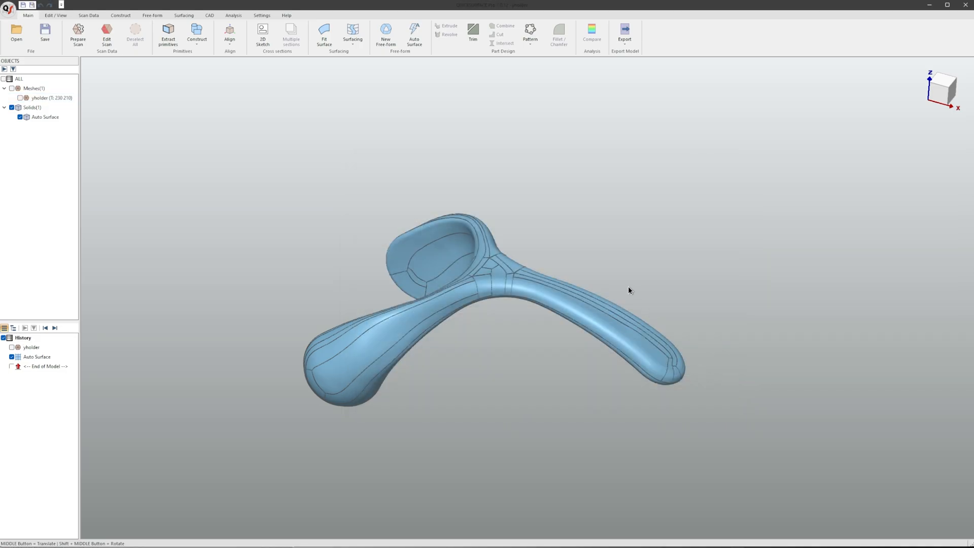